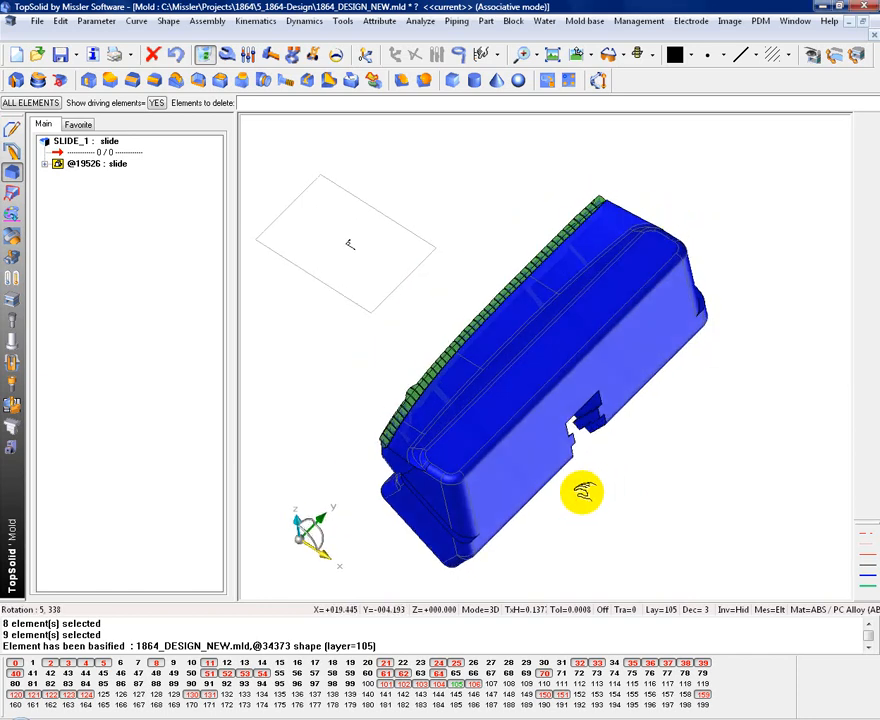
Measure the slide's length (16.688 in) and a 5.253 in side-face distance.
left_click_drag(583, 490, 575, 460)
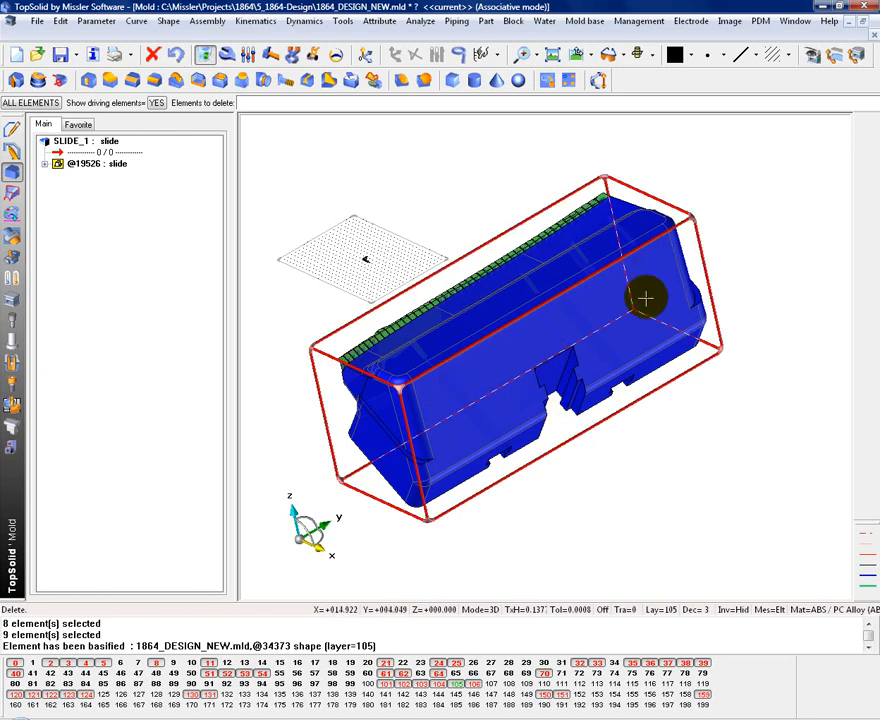
mouse_move(480, 364)
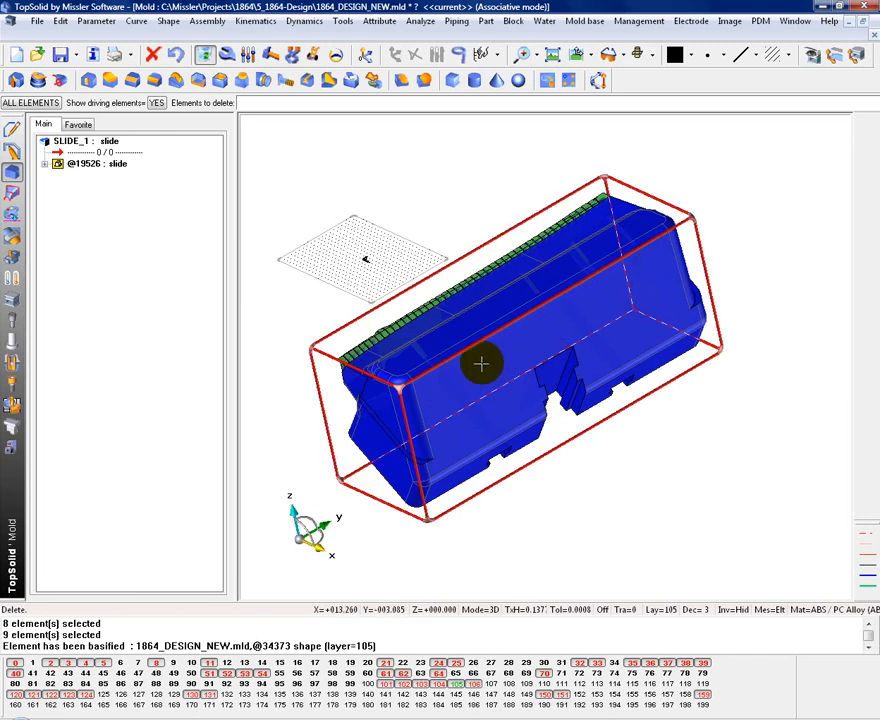
mouse_move(400, 358)
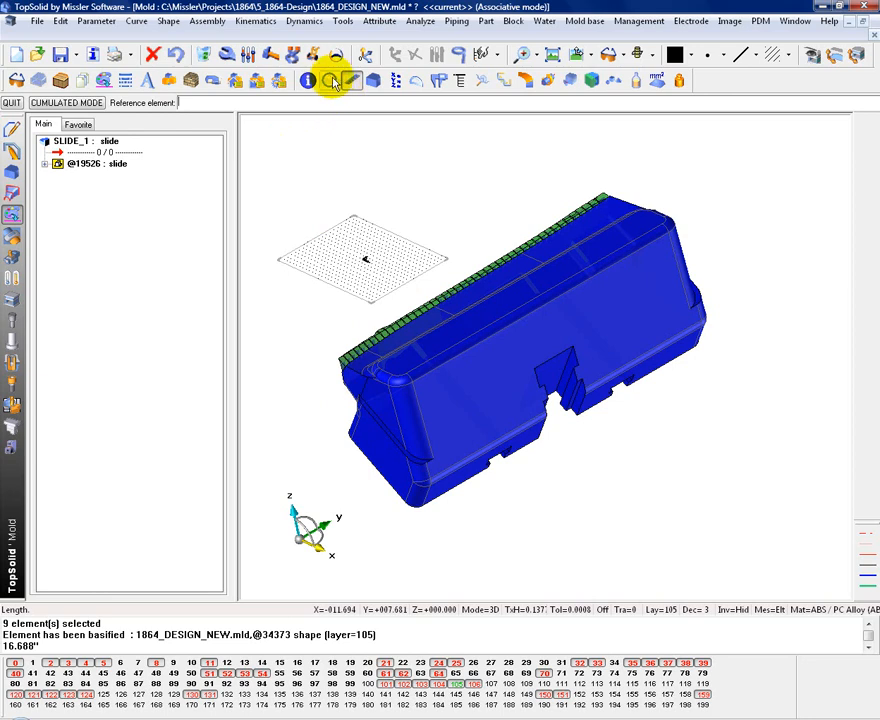
left_click(334, 81)
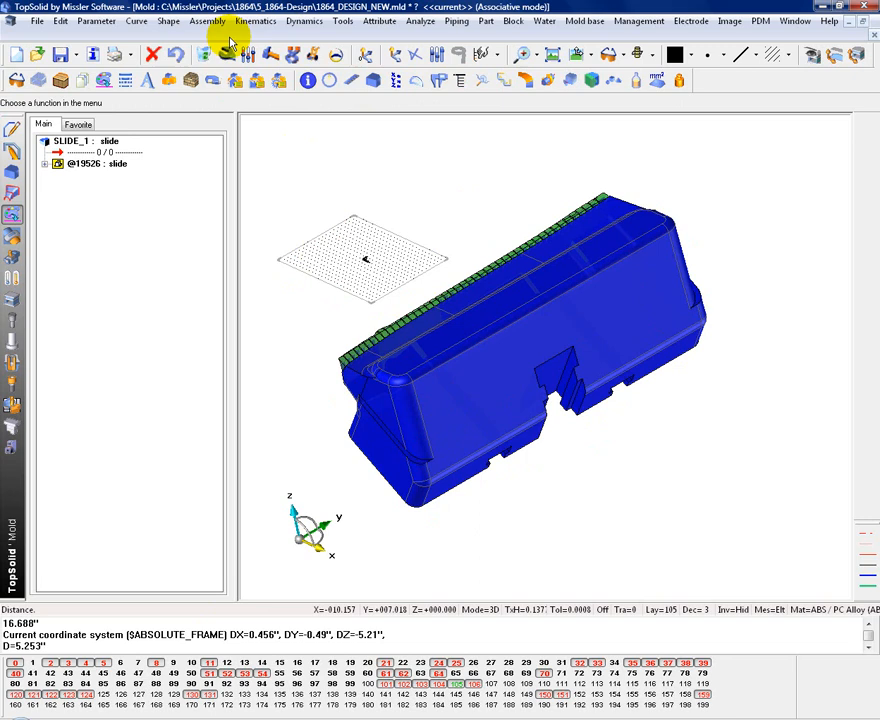
Insert a Round Wear Plate on the slide's side face, offset 1.3125 and 1.5.
left_click(207, 20)
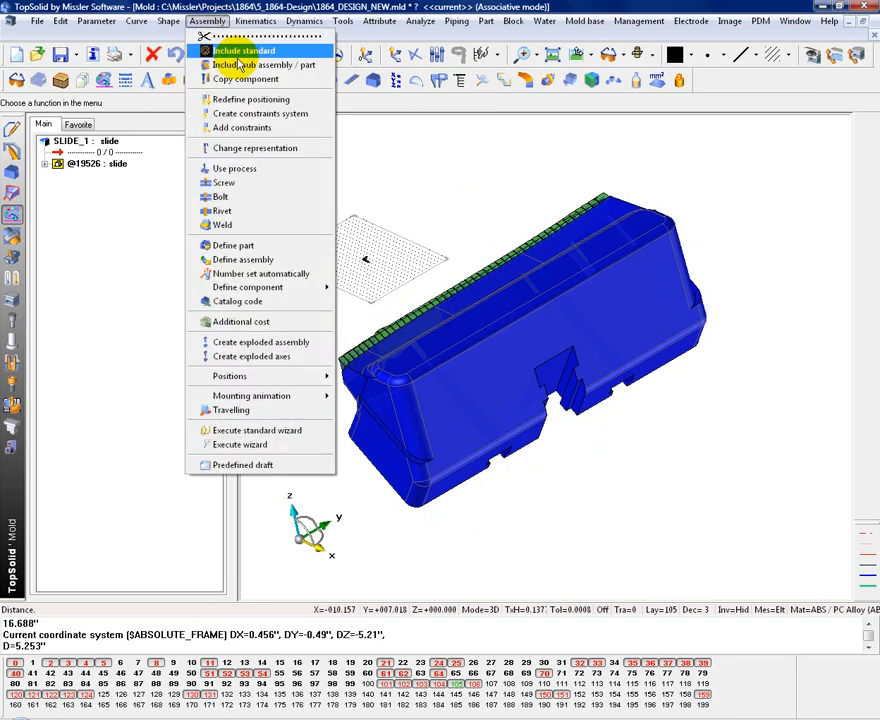
left_click(242, 50)
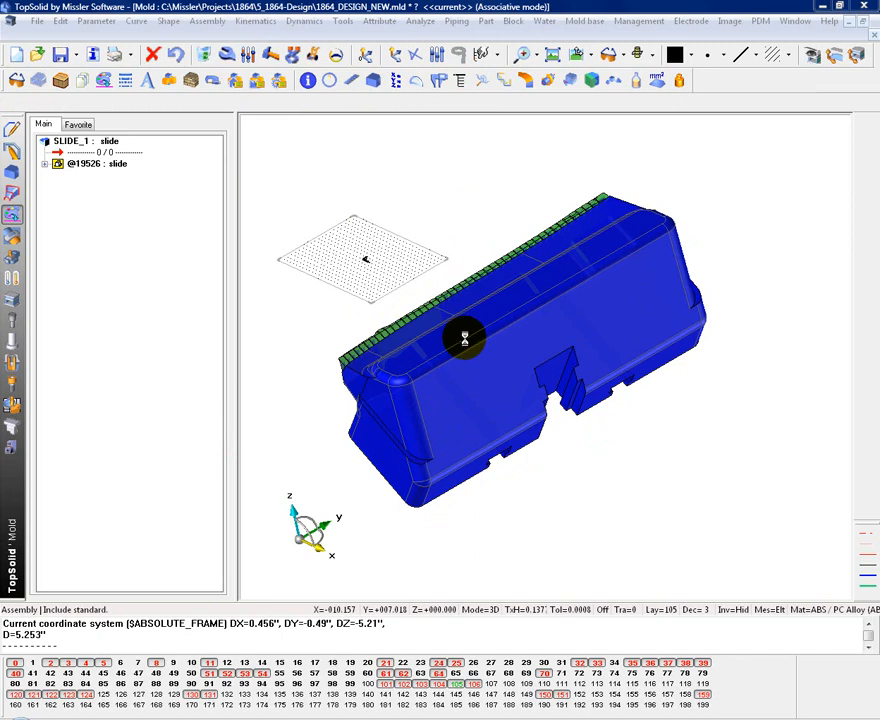
mouse_move(422, 381)
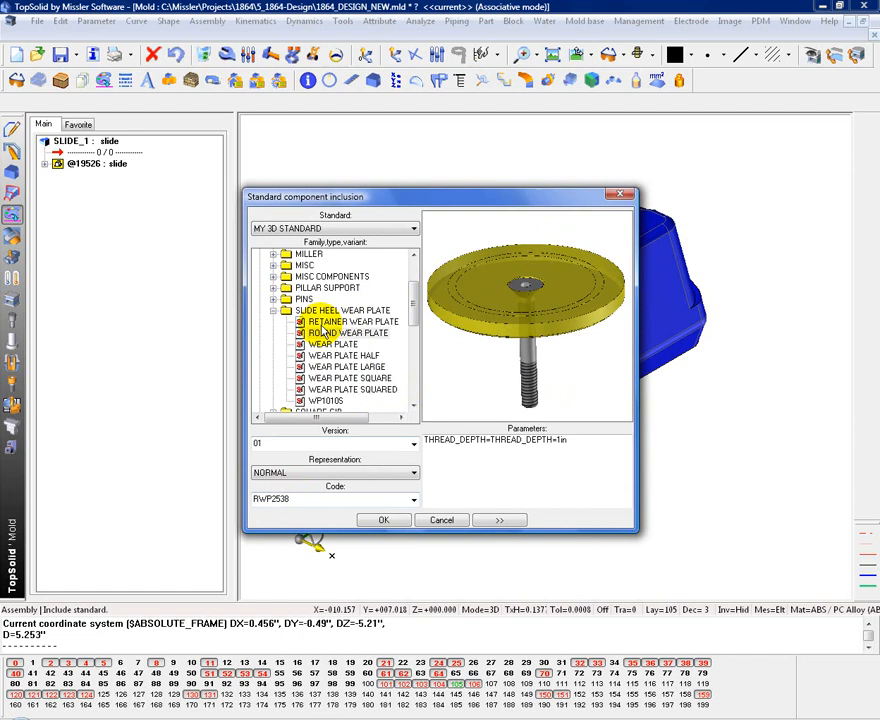
left_click(440, 519)
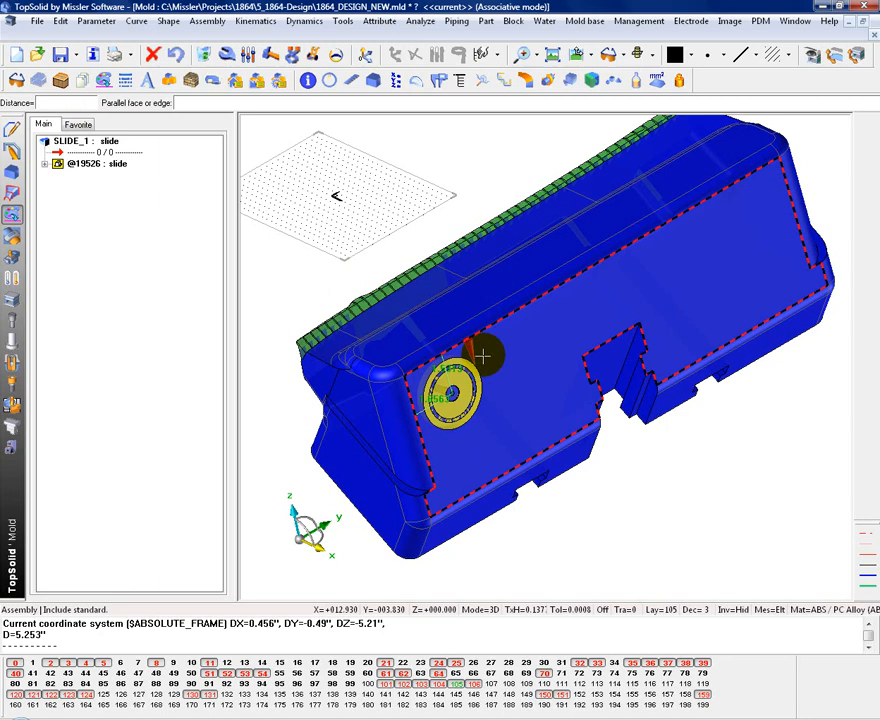
type("1.3125")
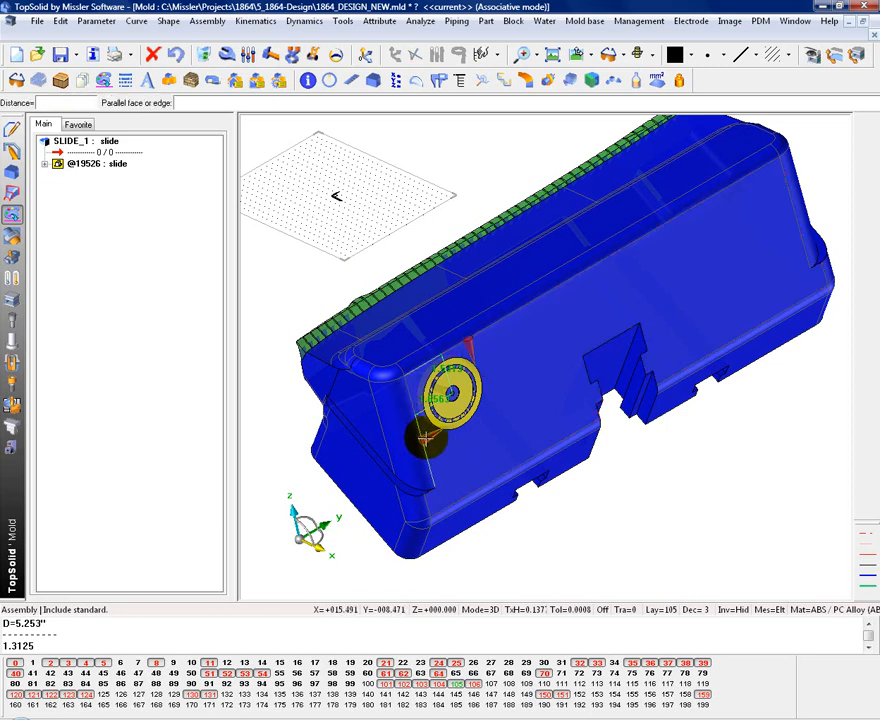
type("1")
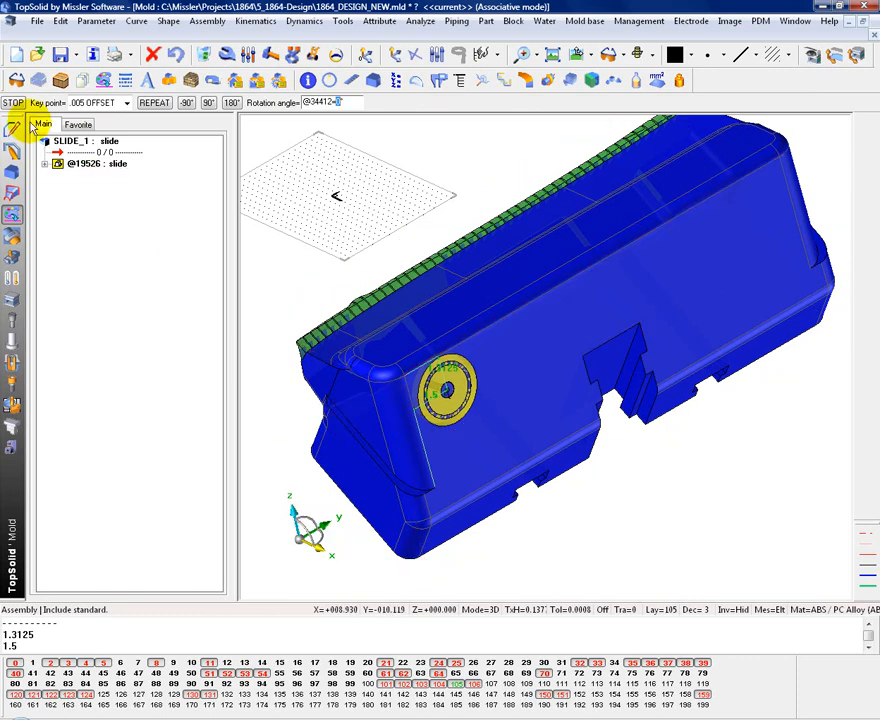
left_click(30, 123)
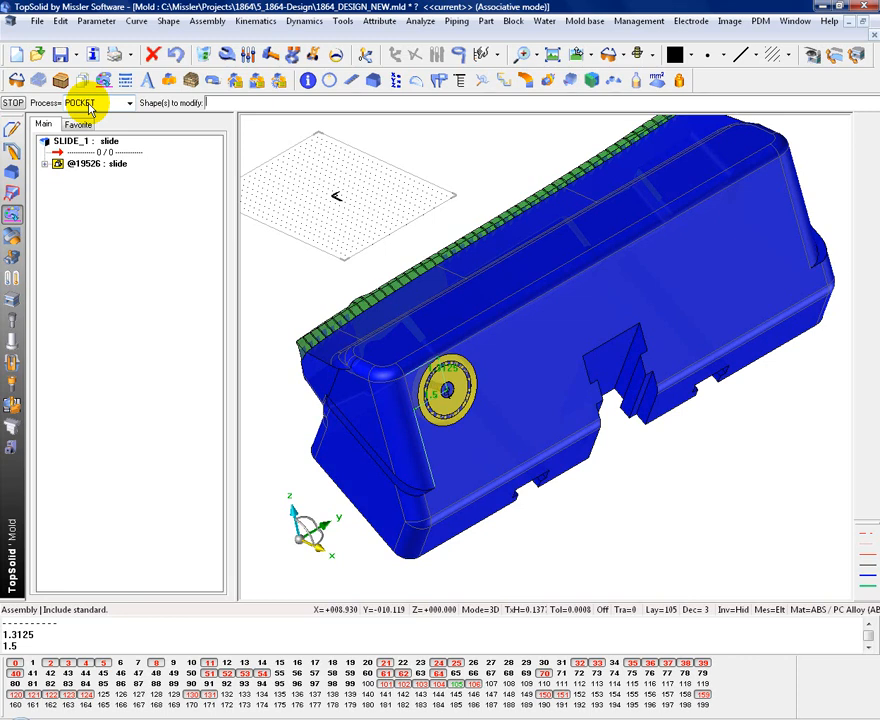
mouse_move(140, 135)
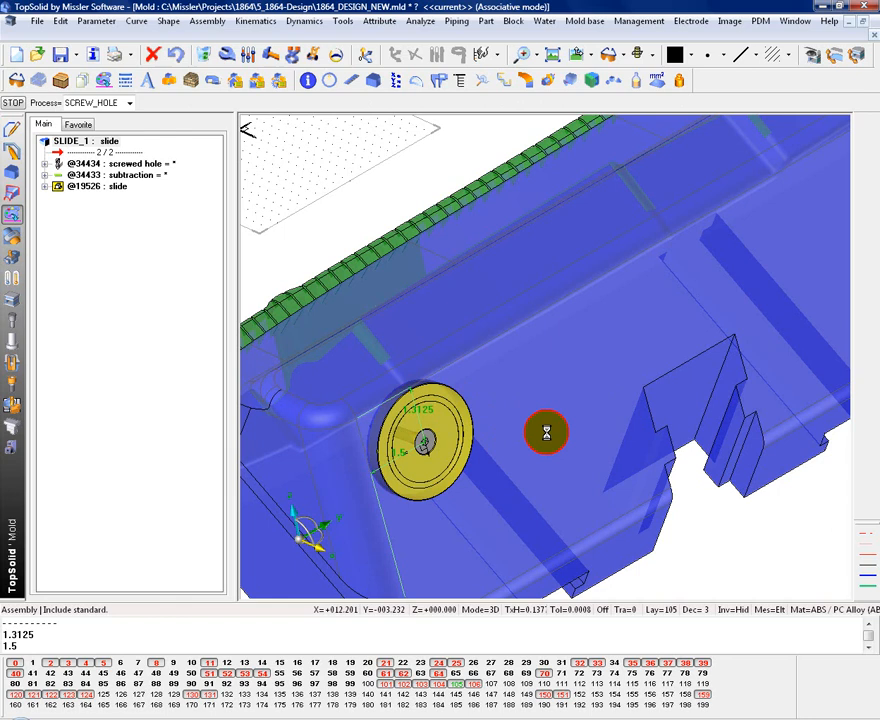
Zoom and orbit around the wear plate to check the pocket and screw hole.
left_click_drag(547, 432, 500, 425)
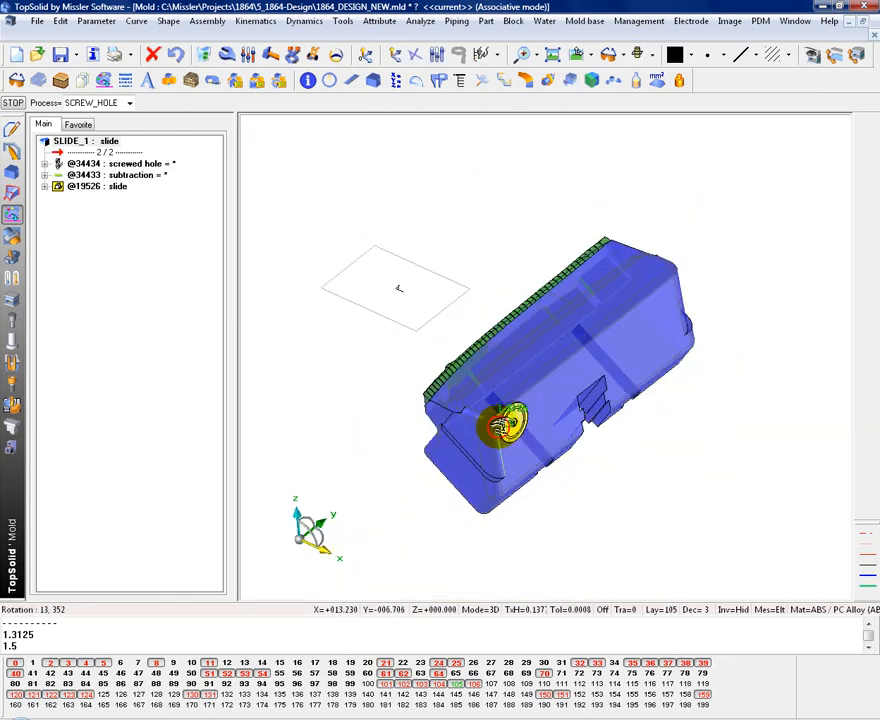
left_click_drag(520, 400, 490, 410)
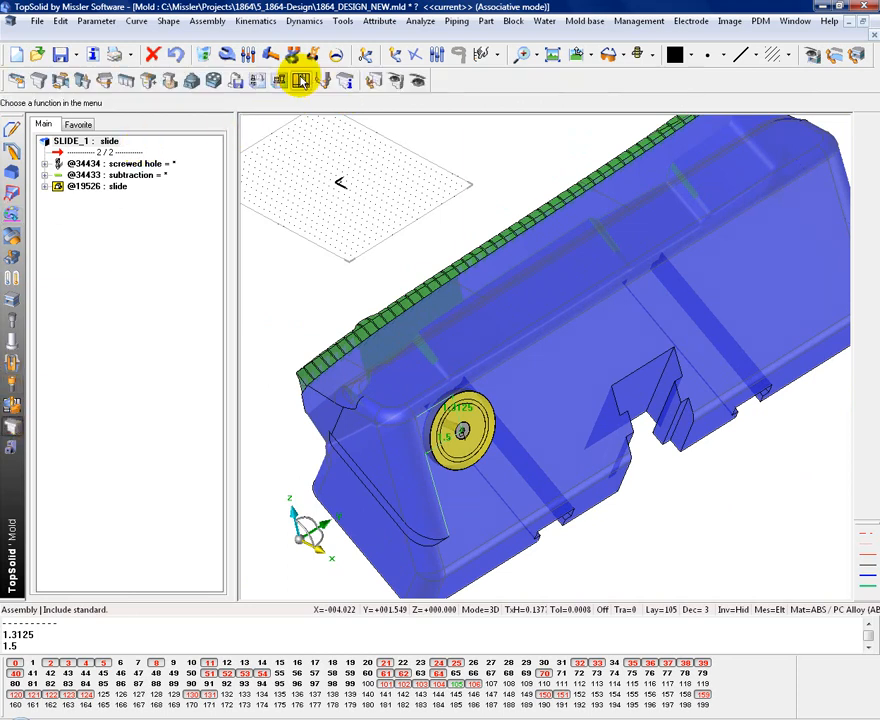
Assign the round wear plate to the Supply category in its BOM properties.
left_click(301, 80)
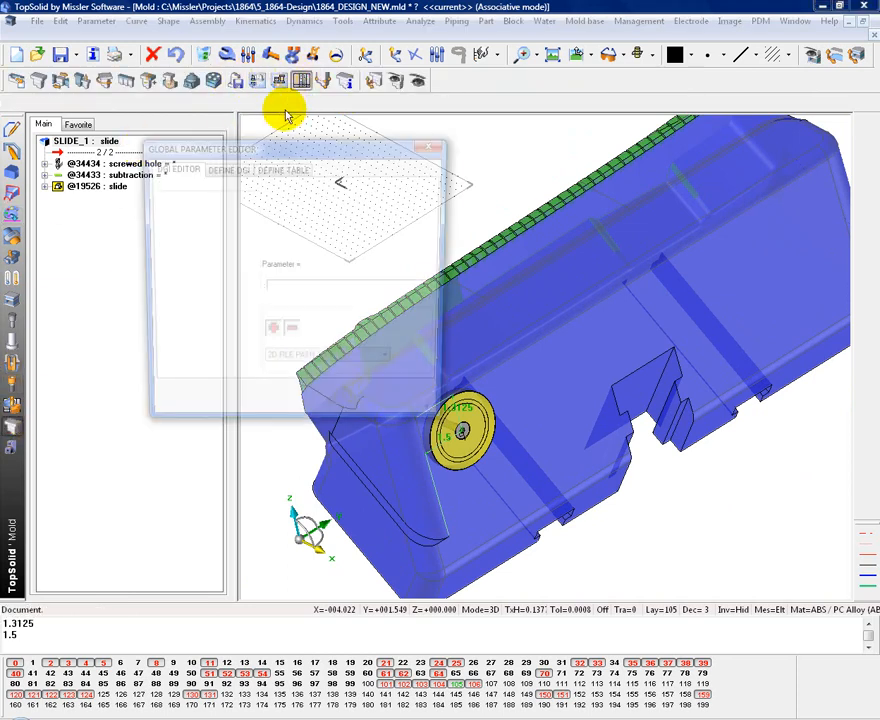
left_click(428, 148)
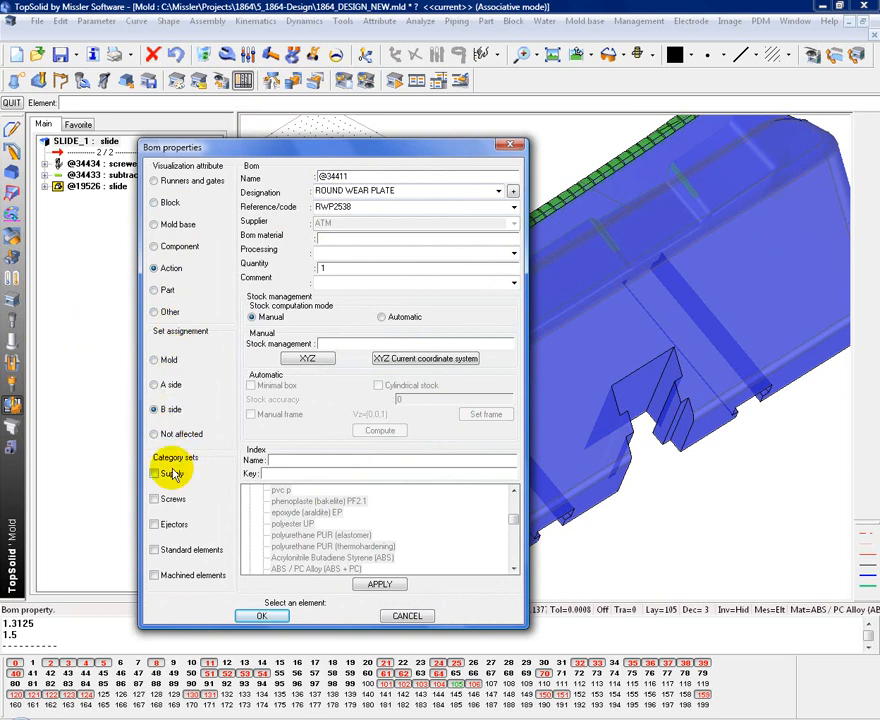
left_click(155, 473)
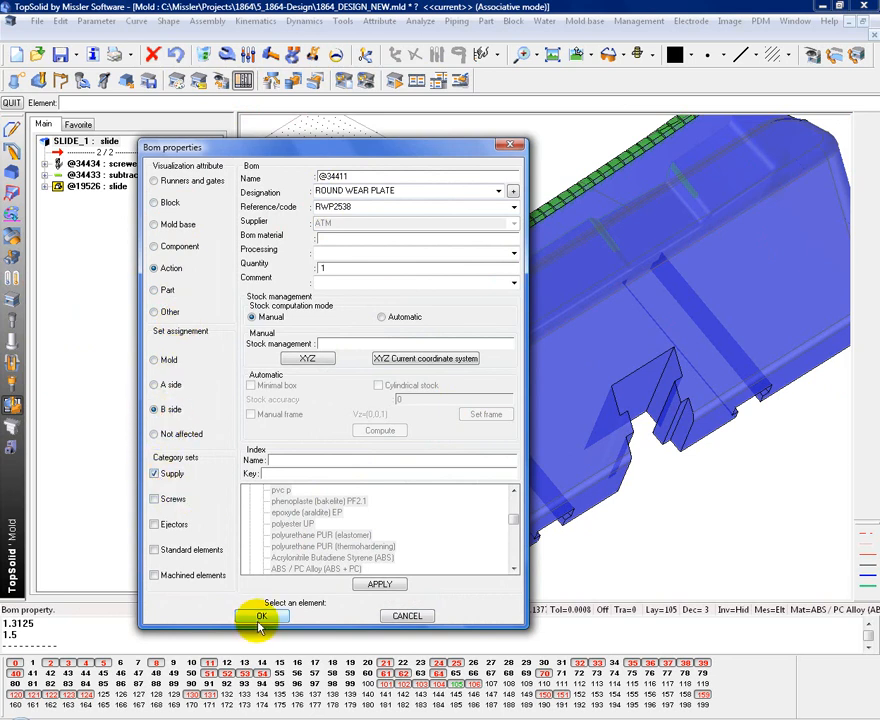
left_click(261, 616)
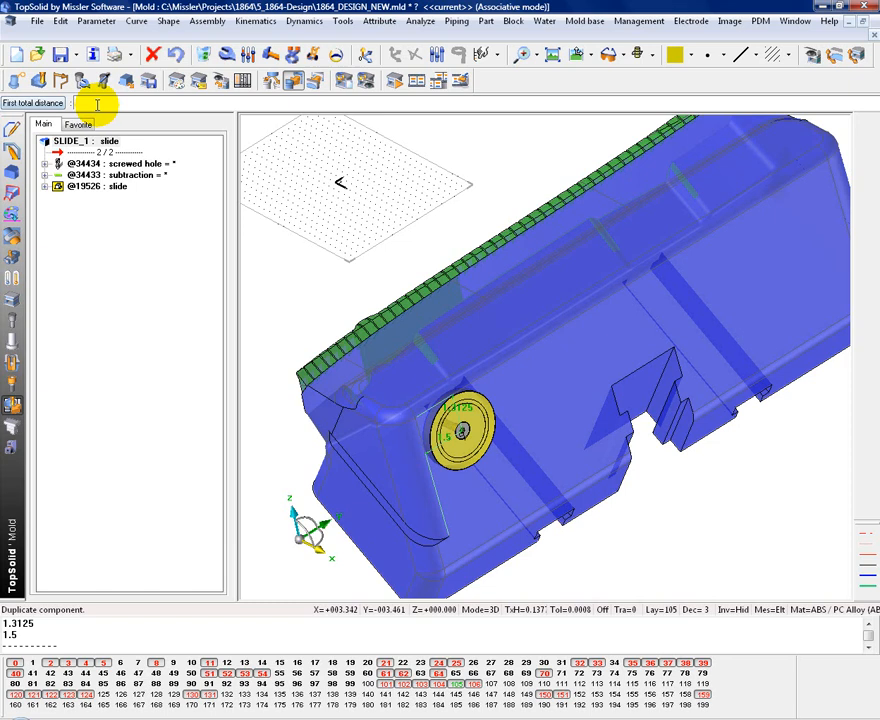
Linearly duplicate the wear plate: 13.5 with 5 instances, 2.625 with 2.
type("13.4")
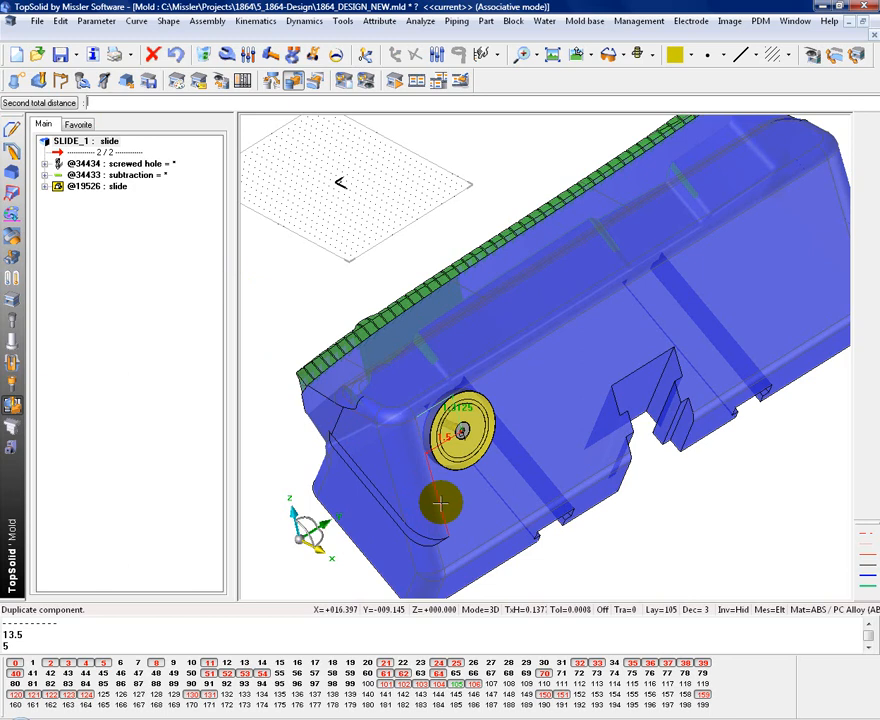
type("2")
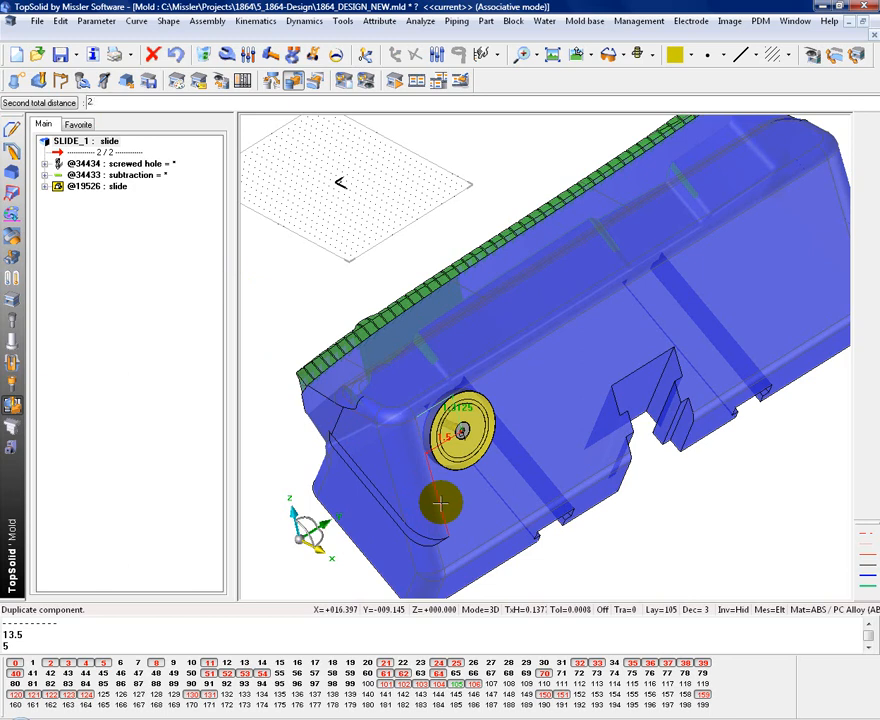
type("2.625")
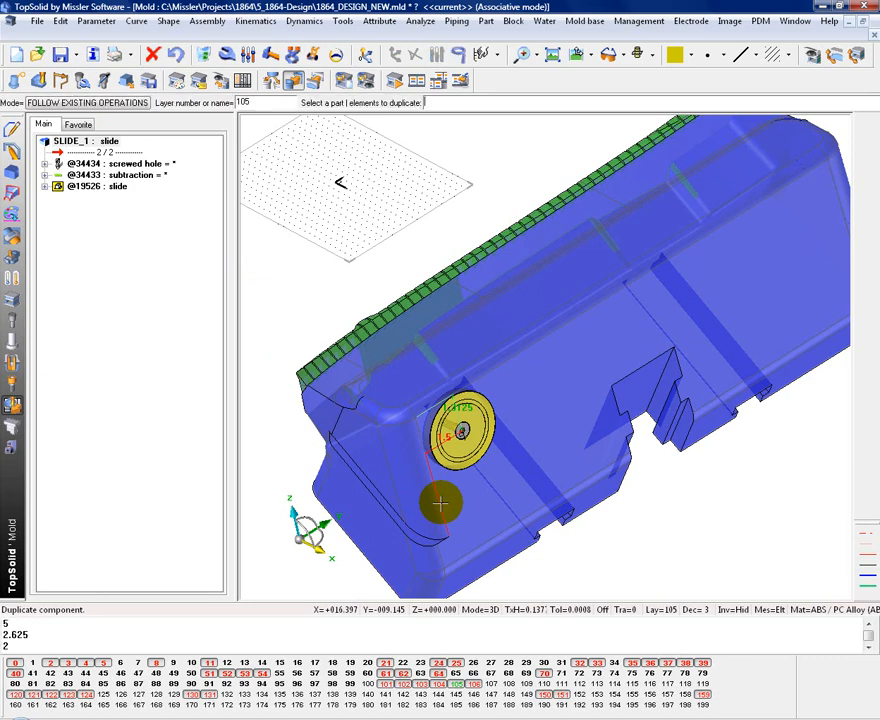
left_click(95, 103)
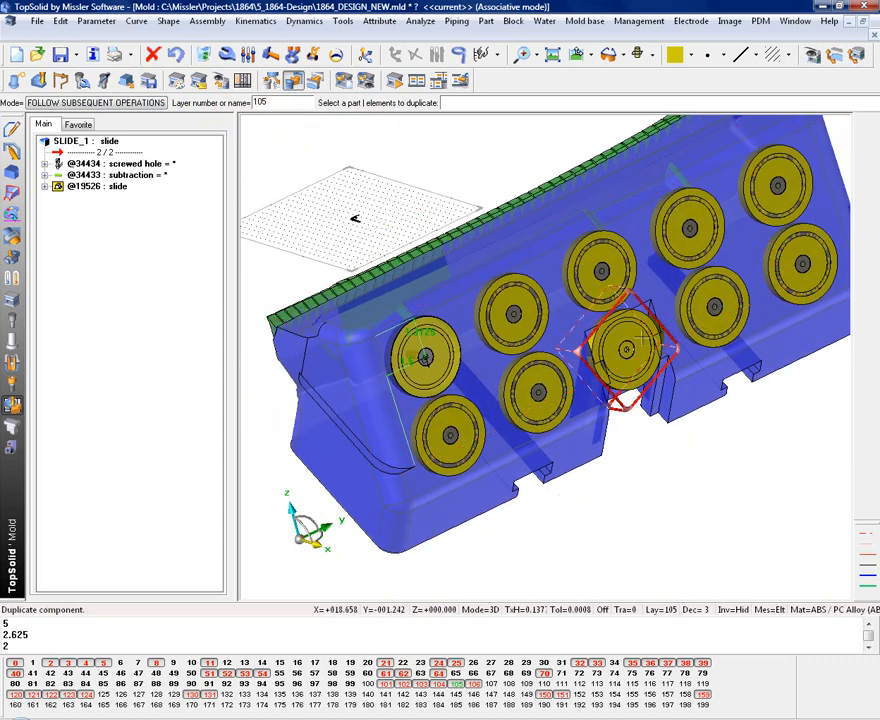
left_click(225, 55)
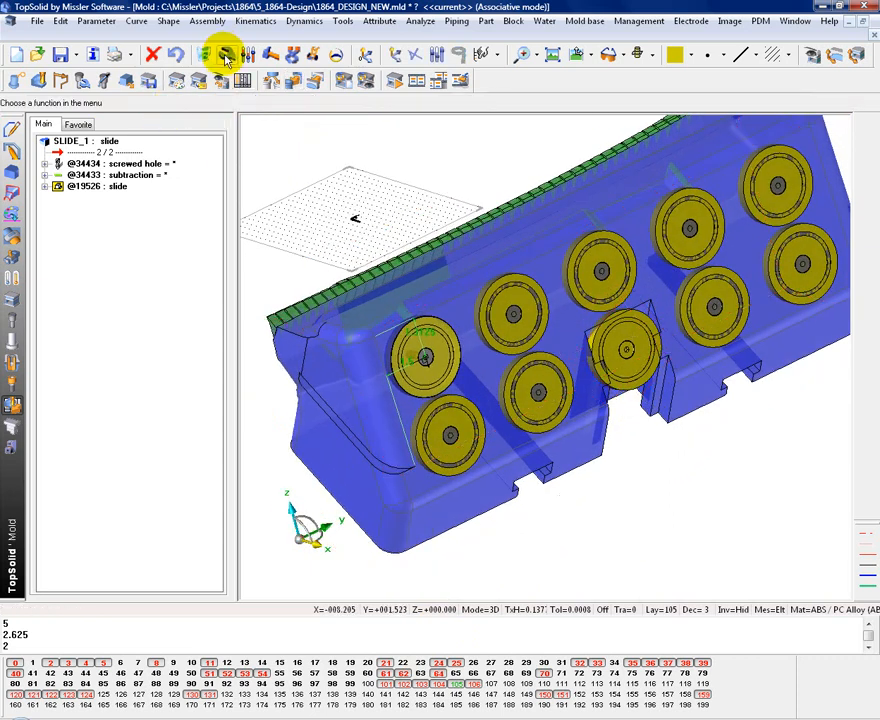
Modify the wear plate pattern, accepting the instance count and finishing the exclusion prompt.
left_click(222, 55)
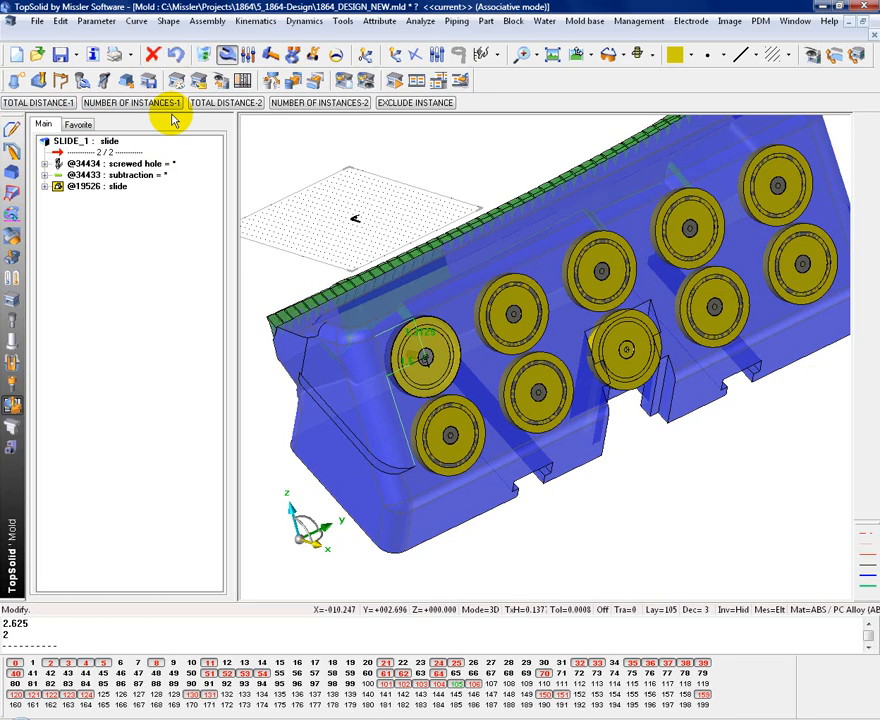
mouse_move(221, 103)
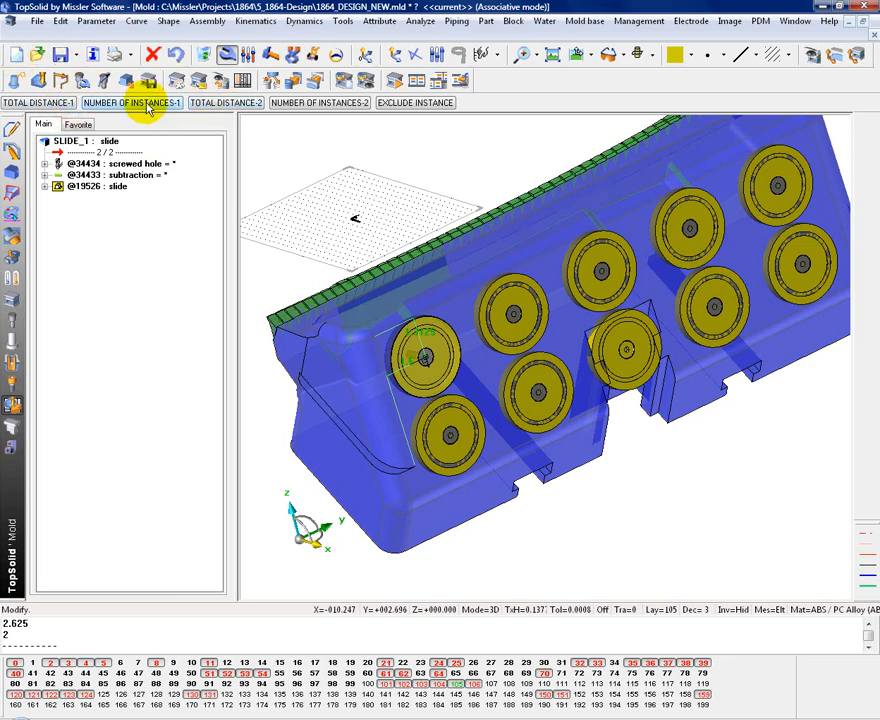
left_click(319, 102)
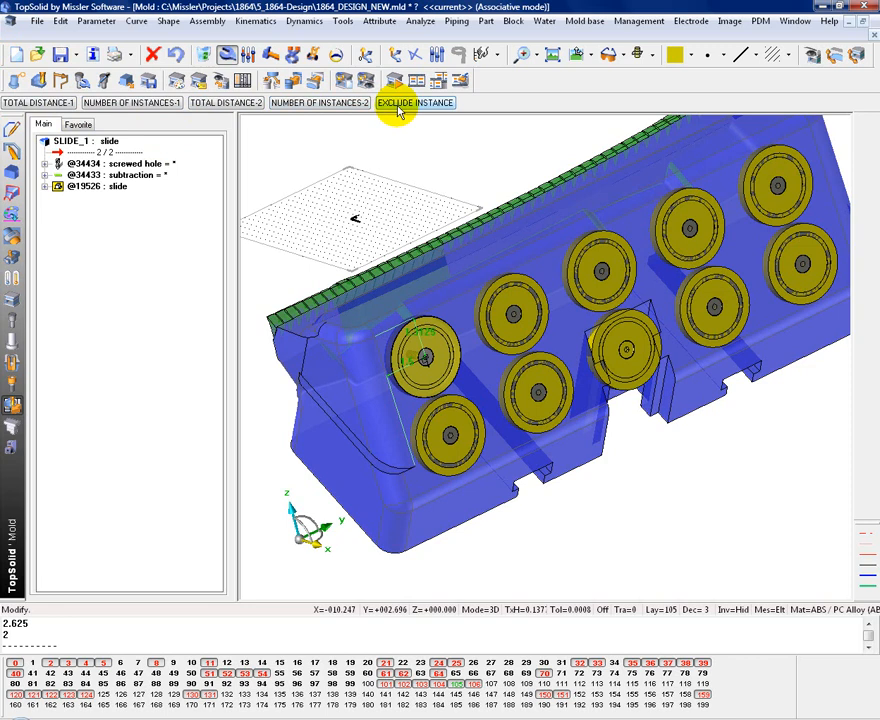
left_click(415, 103)
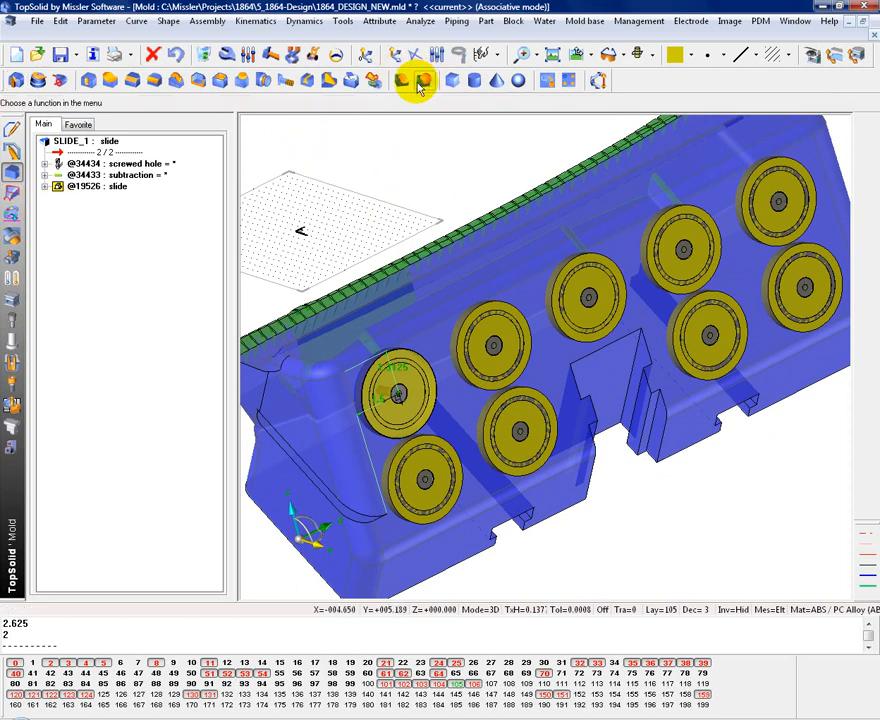
mouse_move(570, 81)
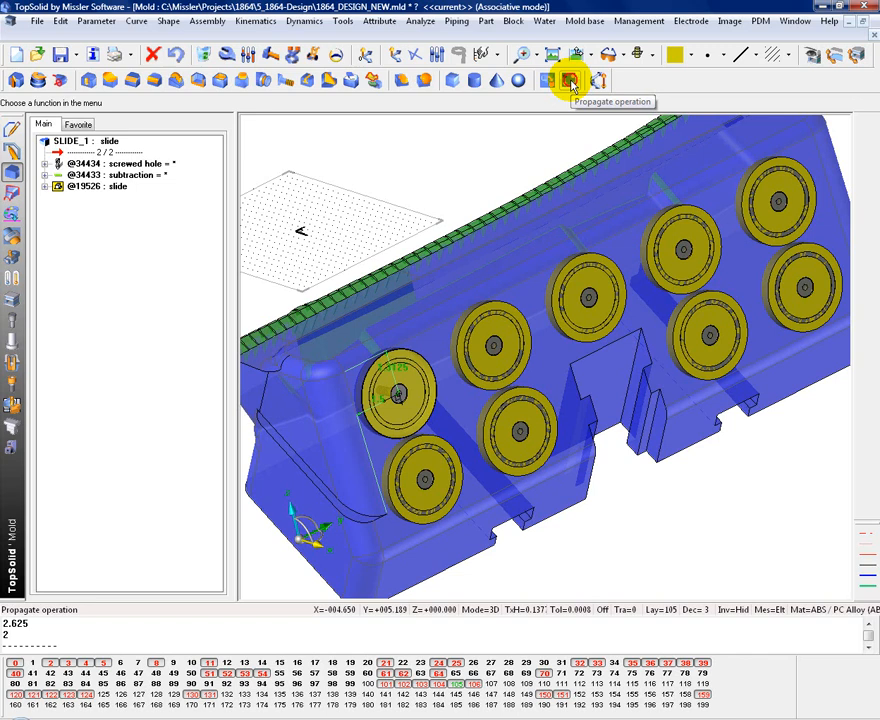
Propagate the pocket subtraction across the rectangular wear plate pattern.
left_click(570, 81)
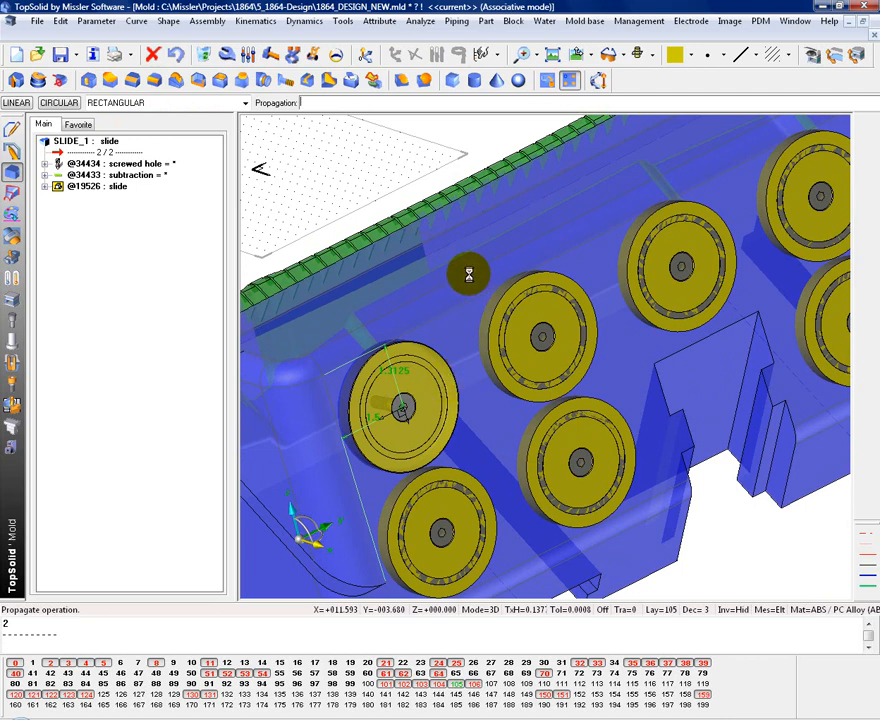
left_click(274, 103)
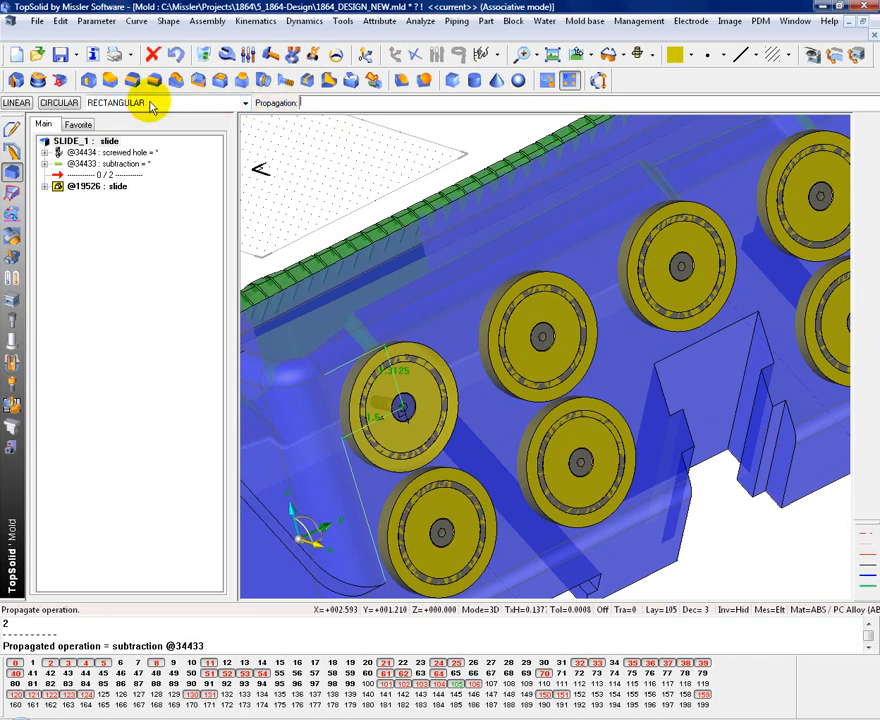
left_click(244, 102)
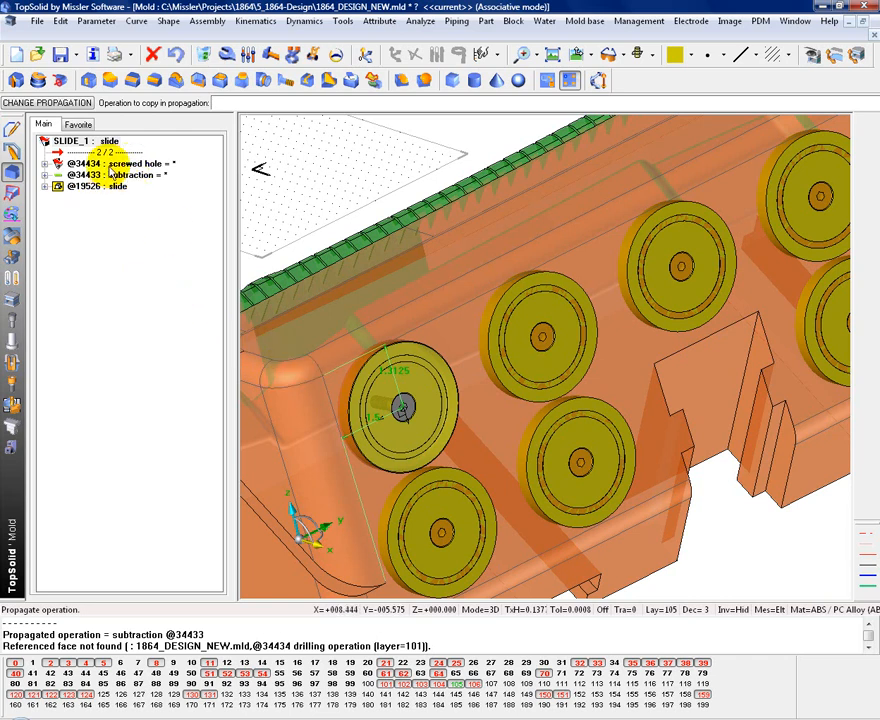
Reconnect the screwed hole's missing reference face to a new face on the slide.
left_click(50, 163)
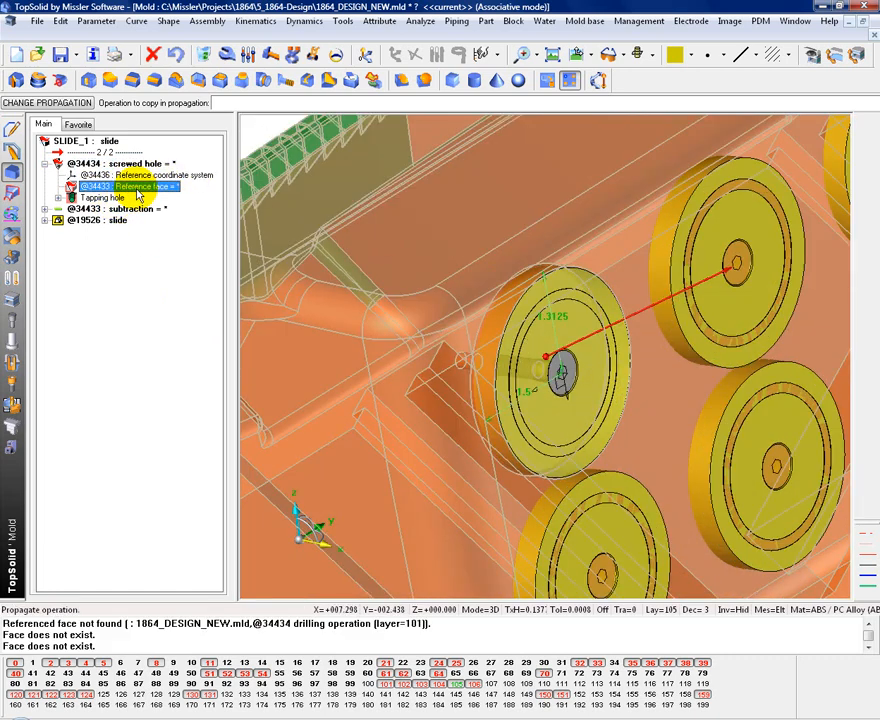
right_click(110, 186)
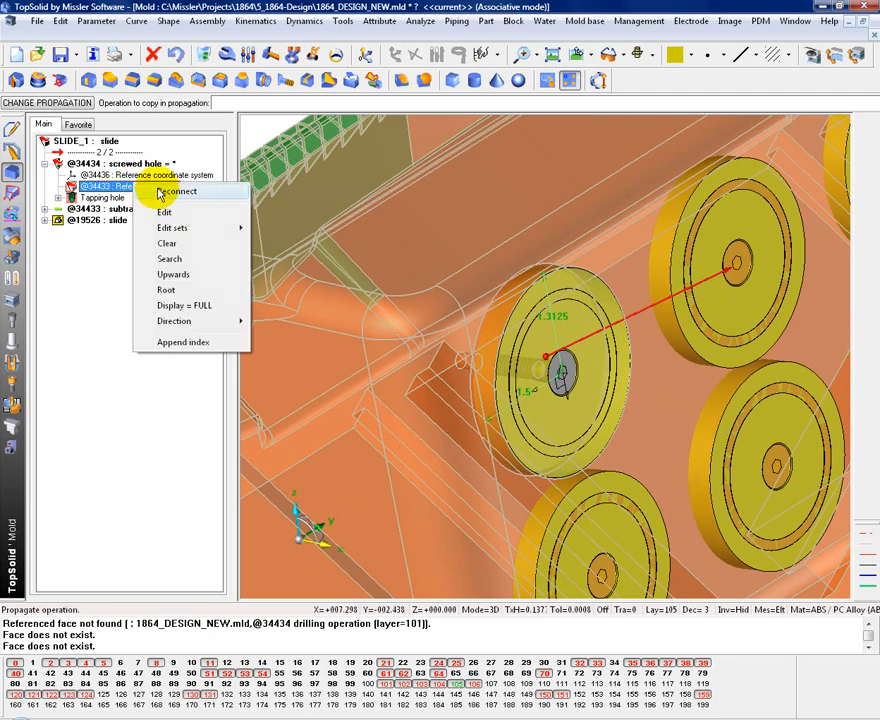
left_click(180, 191)
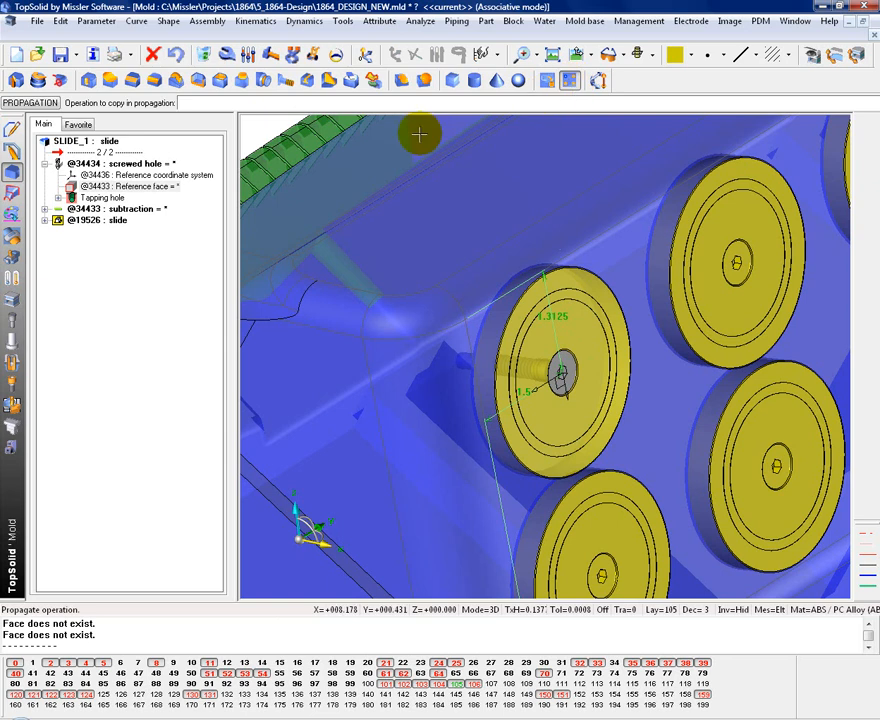
mouse_move(463, 361)
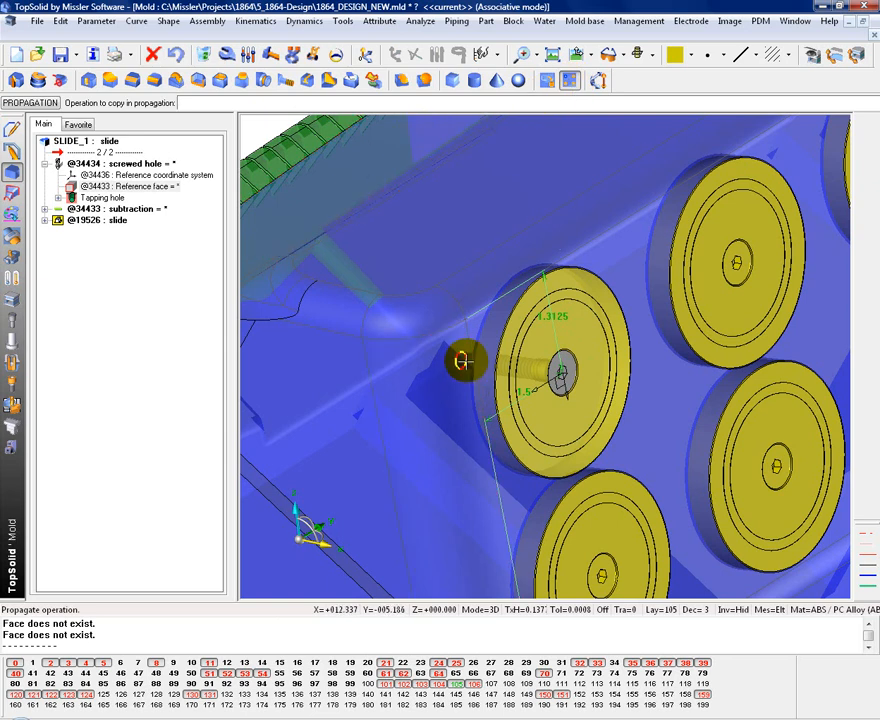
left_click(670, 285)
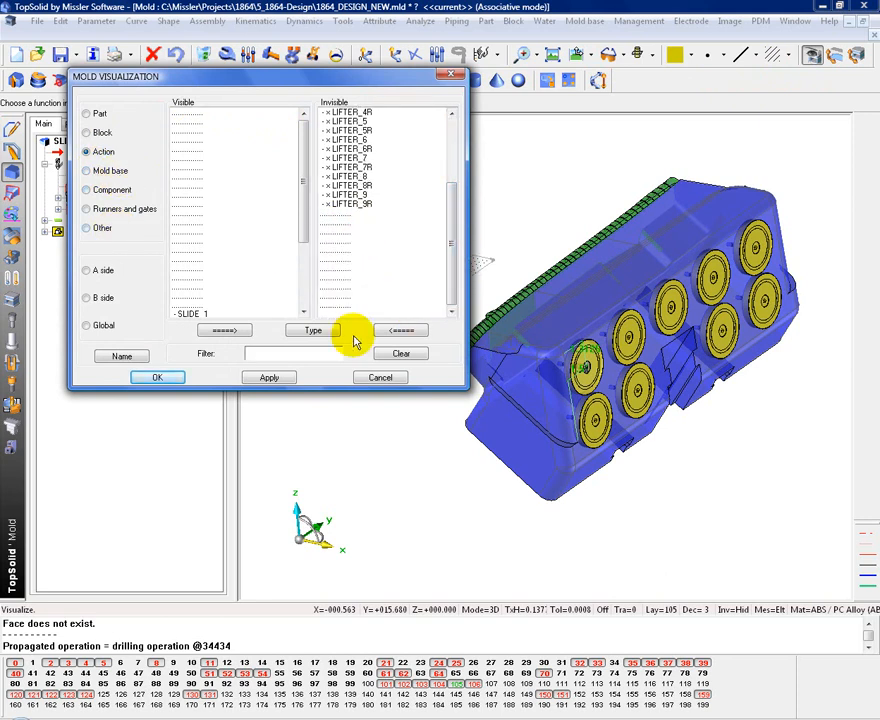
Make SLIDE_1 visible and orbit the view to see both slides.
left_click(157, 377)
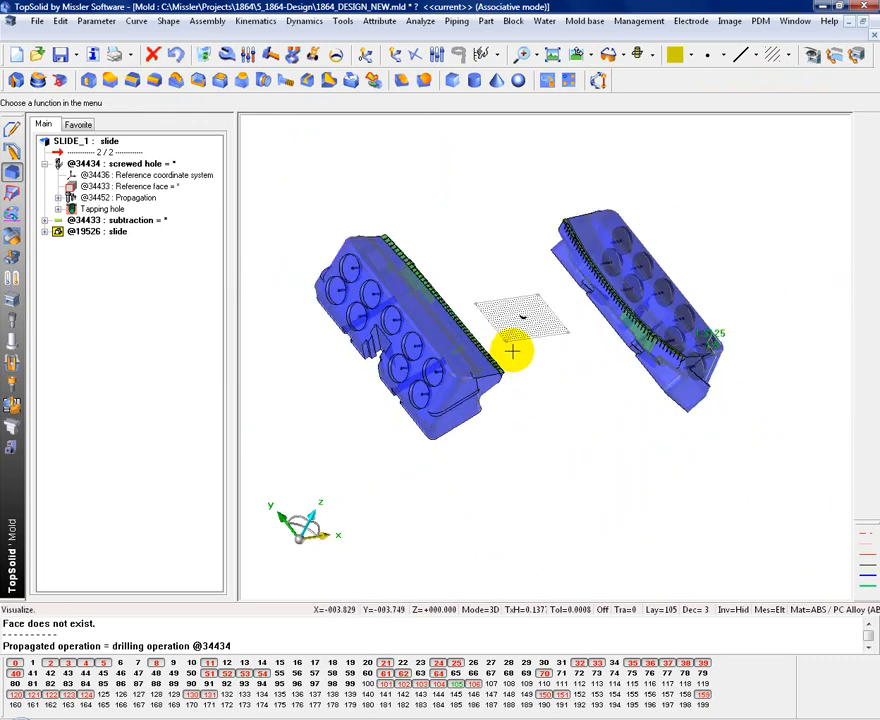
left_click_drag(520, 350, 628, 365)
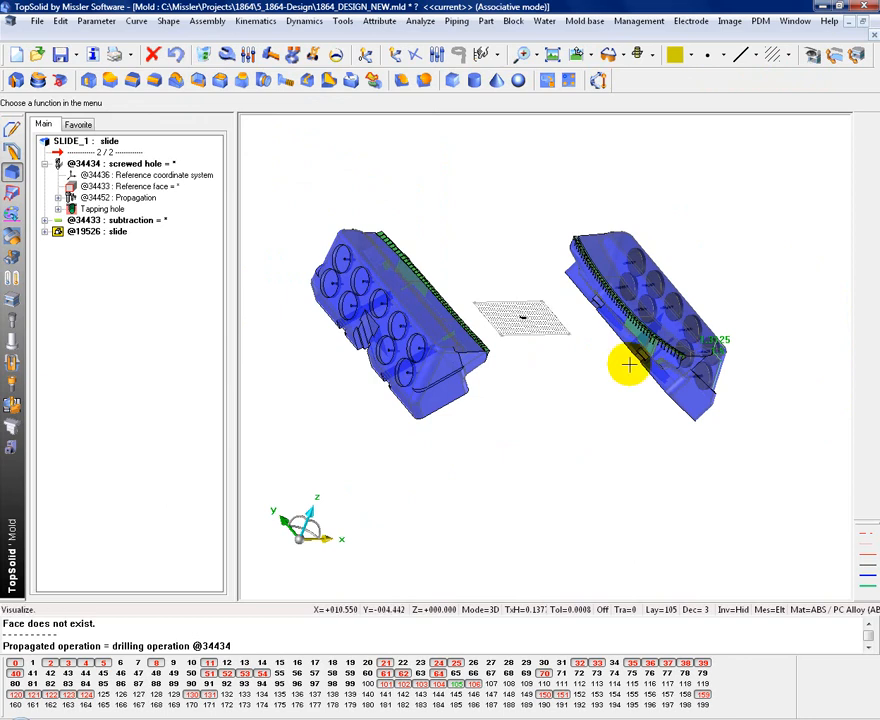
left_click_drag(628, 365, 428, 435)
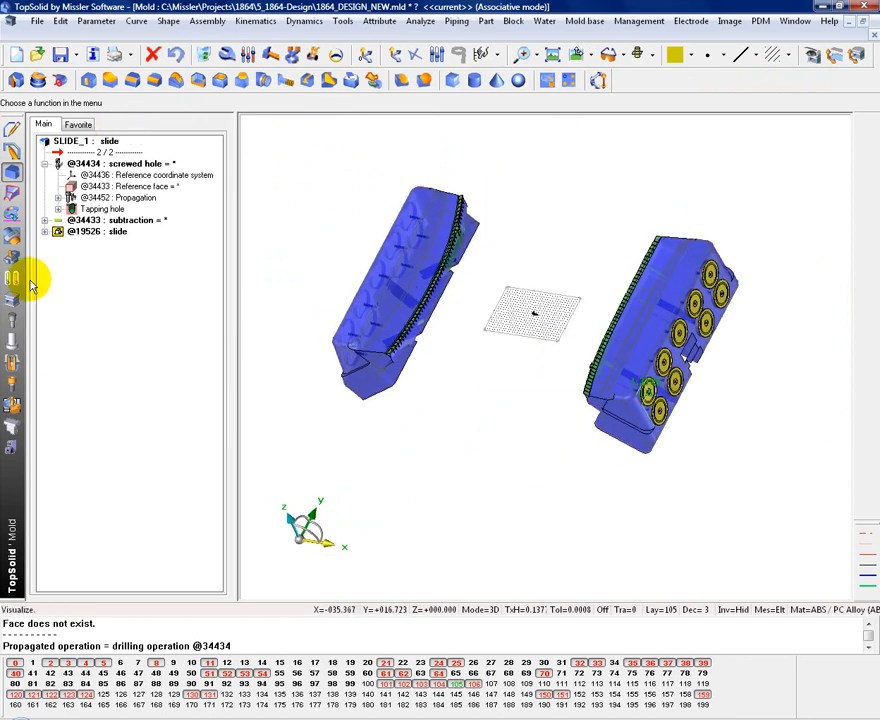
Start a 180° rotation duplicate about a picked centre point, following subsequent operations.
left_click(293, 81)
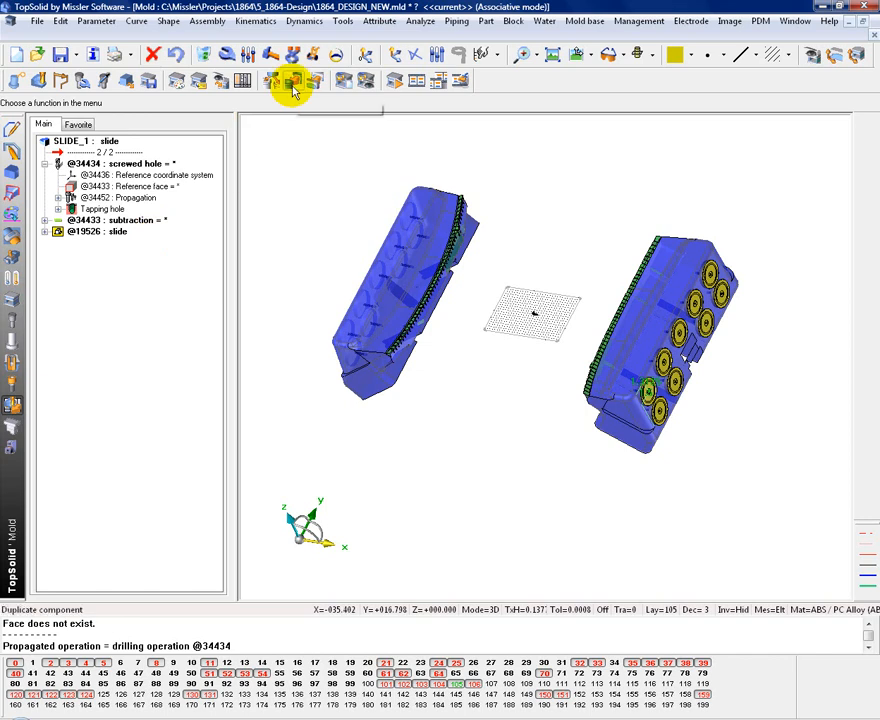
left_click(291, 81)
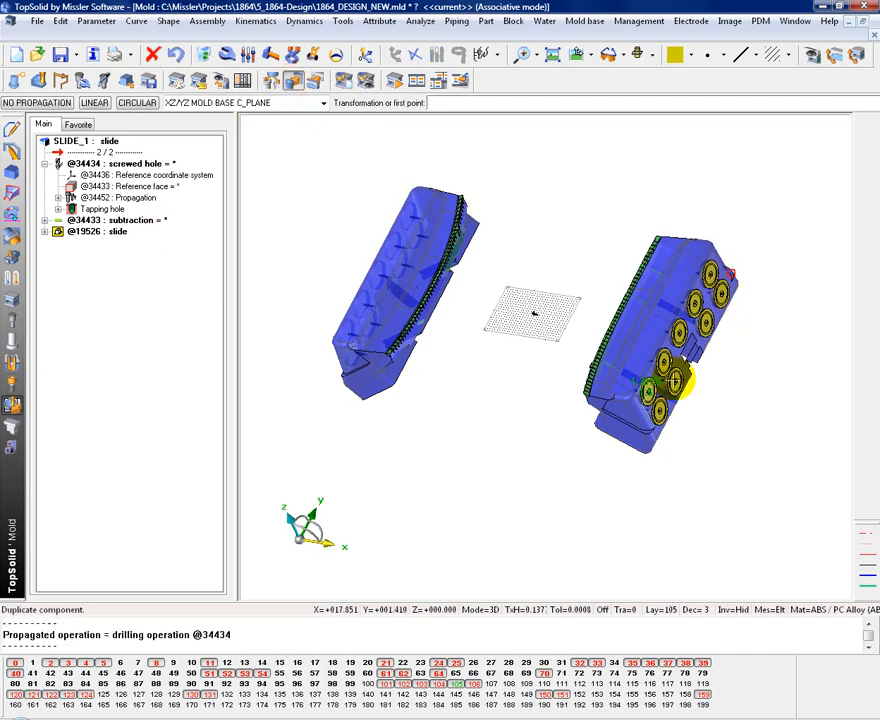
left_click(322, 102)
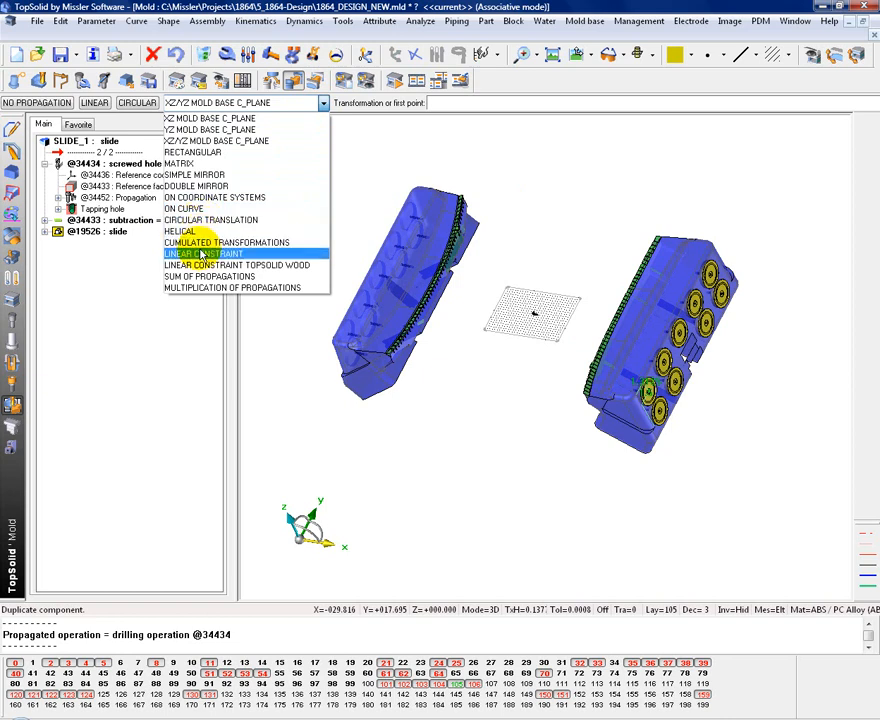
left_click(205, 253)
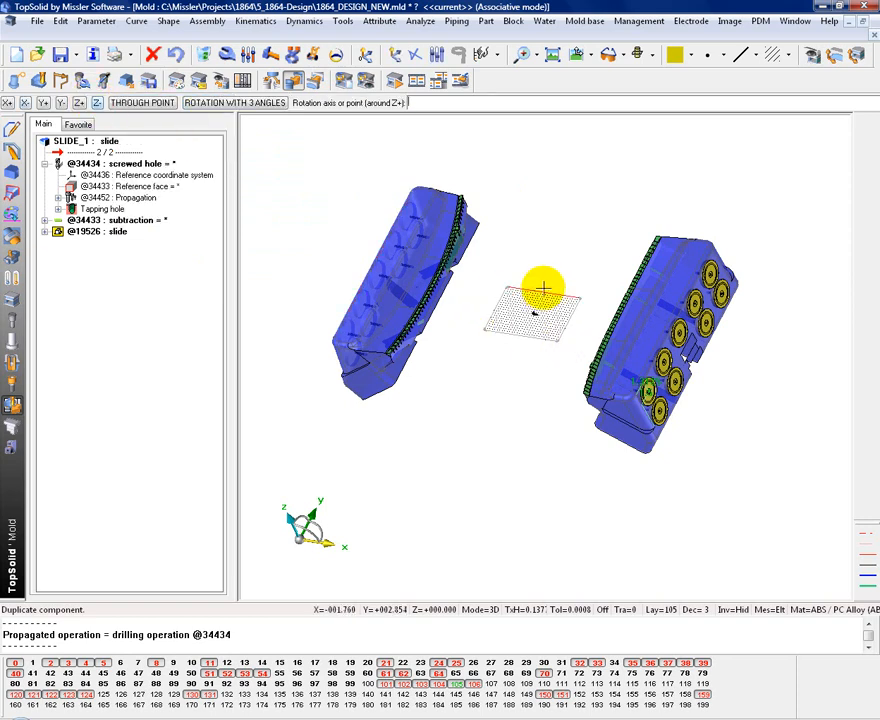
left_click(79, 103)
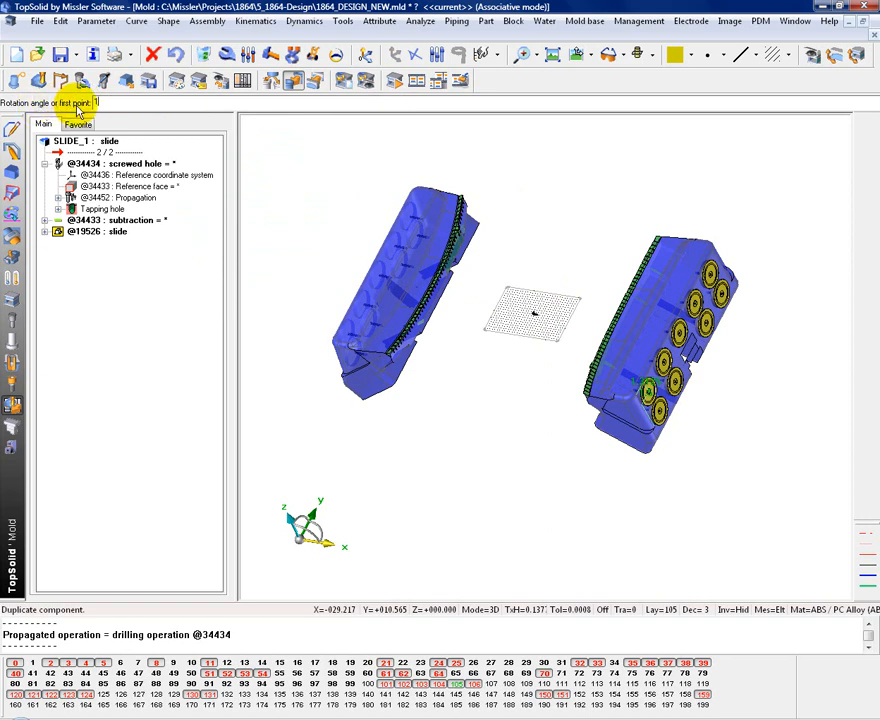
type("18*")
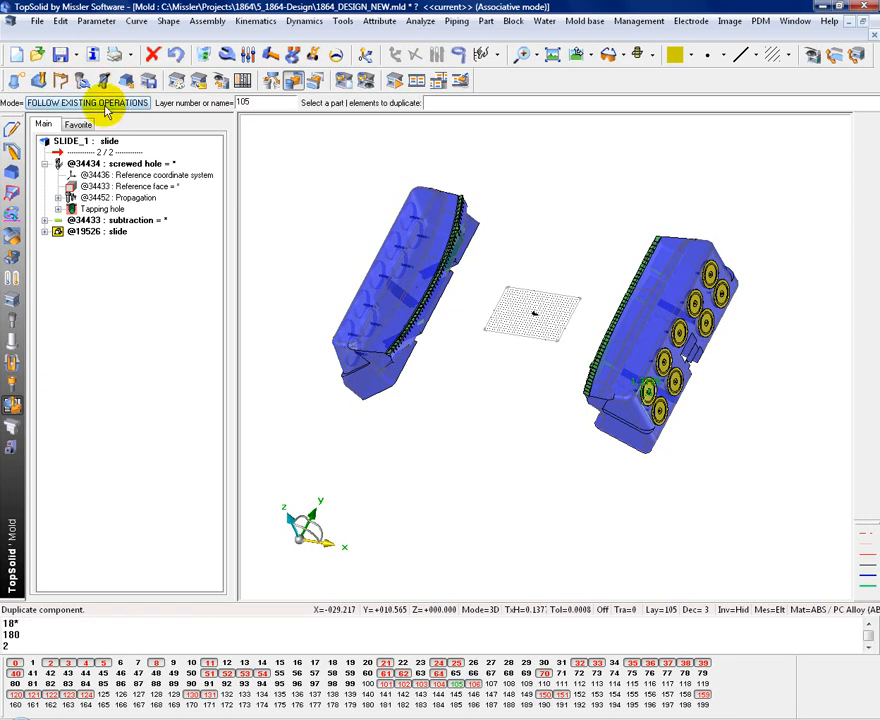
left_click(87, 102)
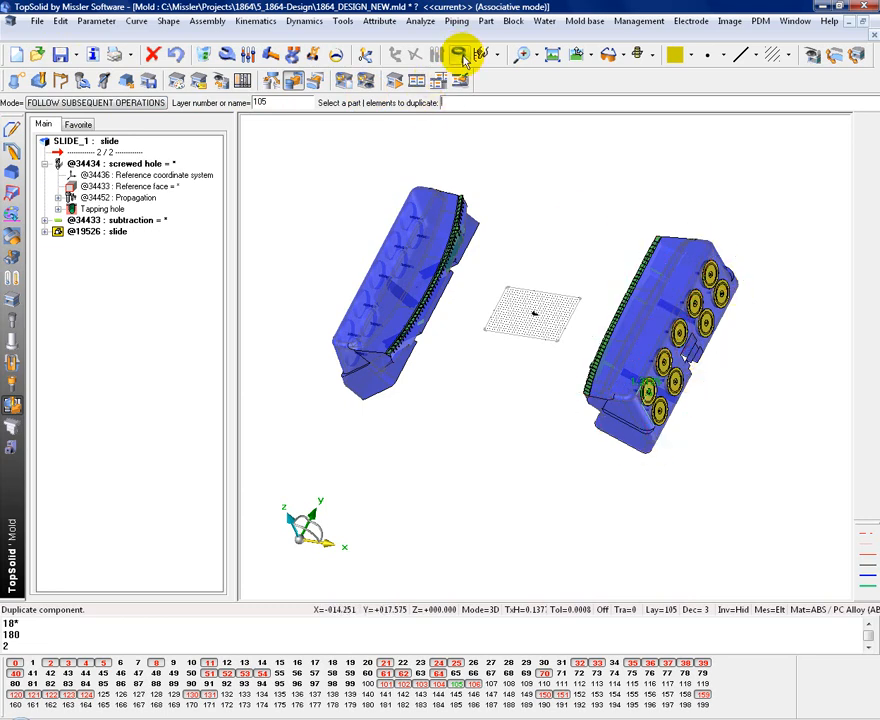
Zoom in and select the wear plates to duplicate.
left_click(456, 54)
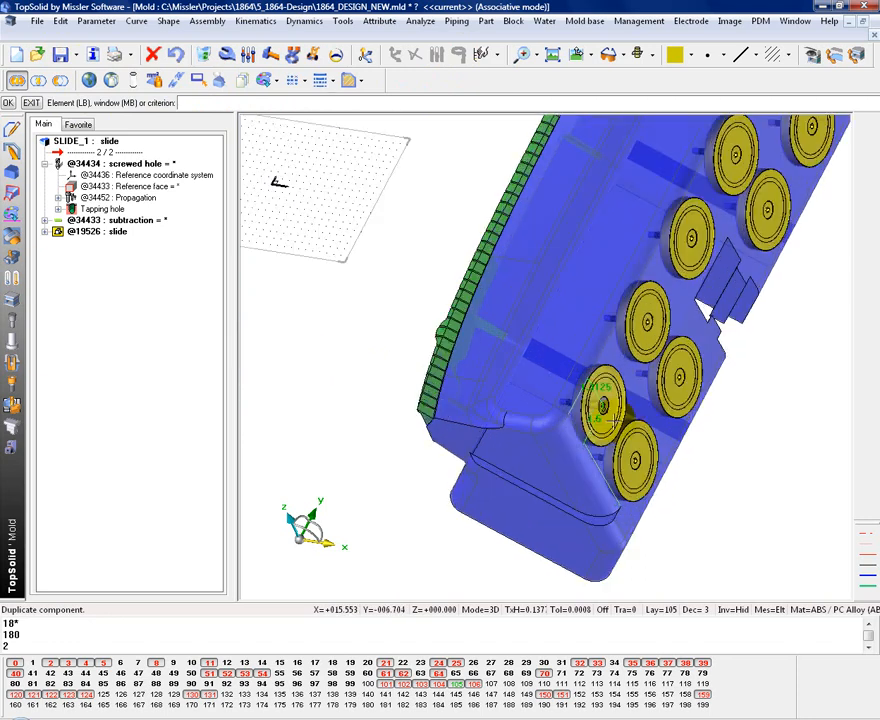
left_click(600, 405)
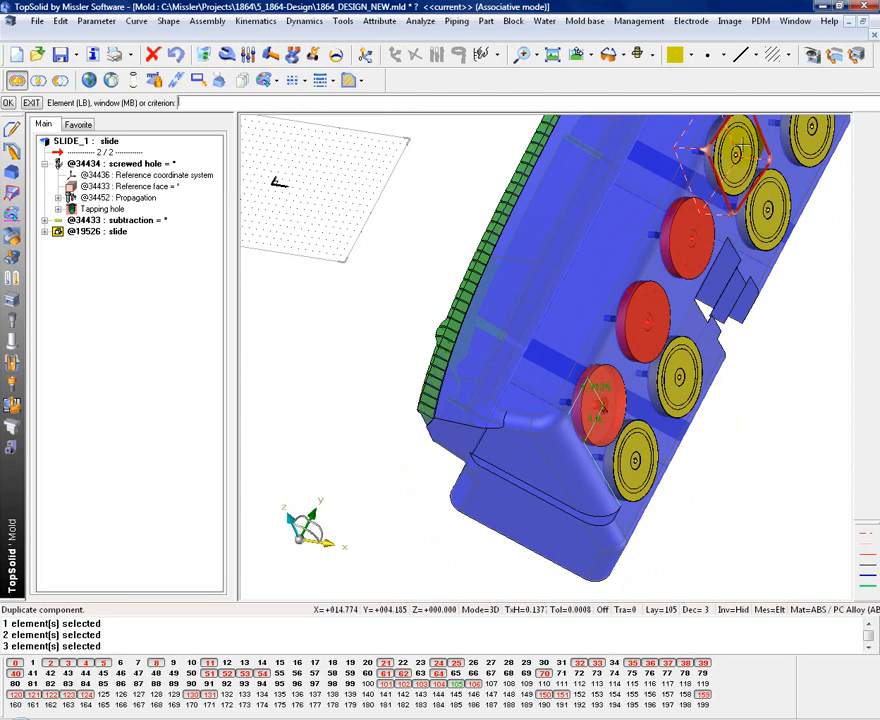
left_click(683, 378)
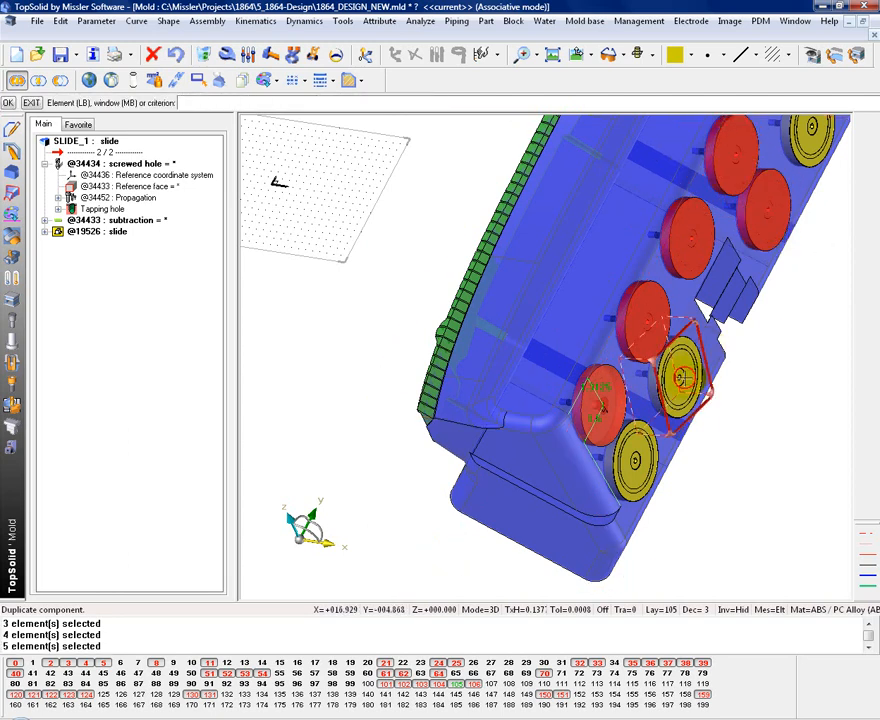